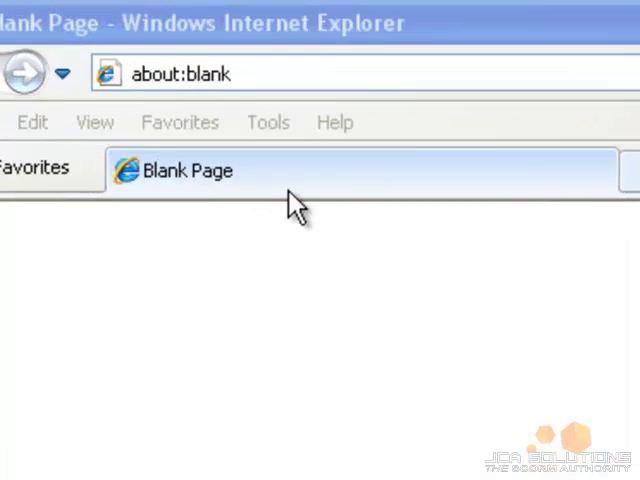
Enter the scorm12.com address in the browser's address bar
type("sc")
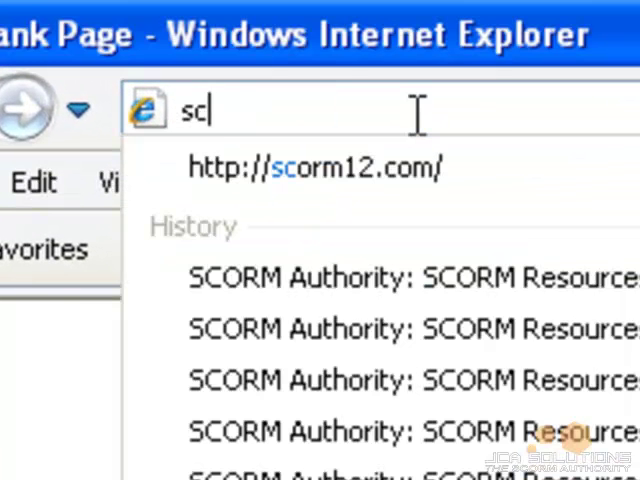
type("rm")
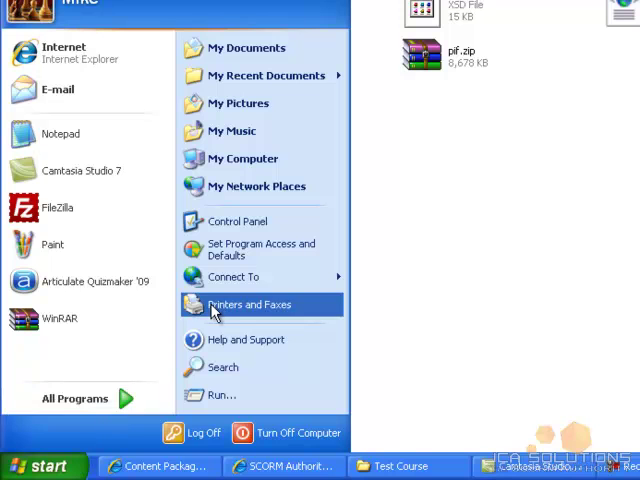
mouse_move(238, 222)
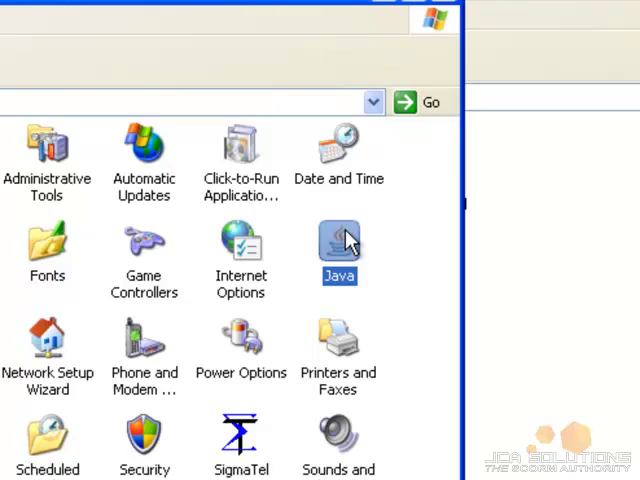
Launch the Java Control Panel from the Control Panel icons
double_click(338, 246)
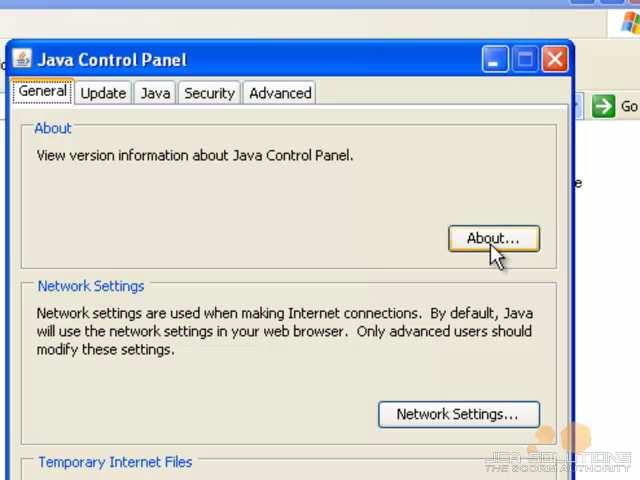
Disable 'Enable the next-generation Java Plug-in' under Advanced > Java Plug-in and confirm with OK
left_click(492, 238)
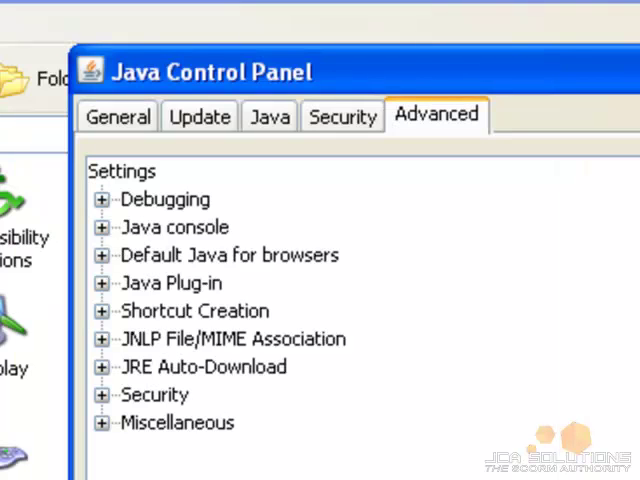
mouse_move(108, 288)
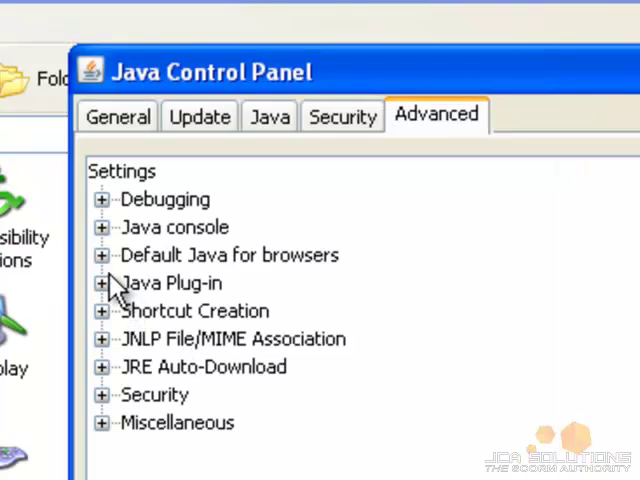
left_click(102, 284)
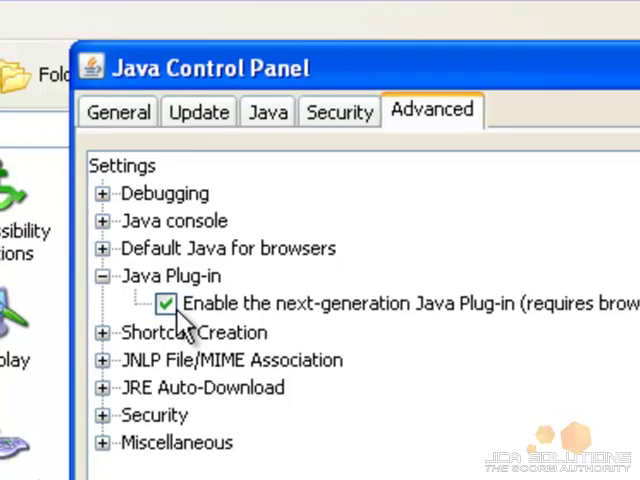
left_click(168, 304)
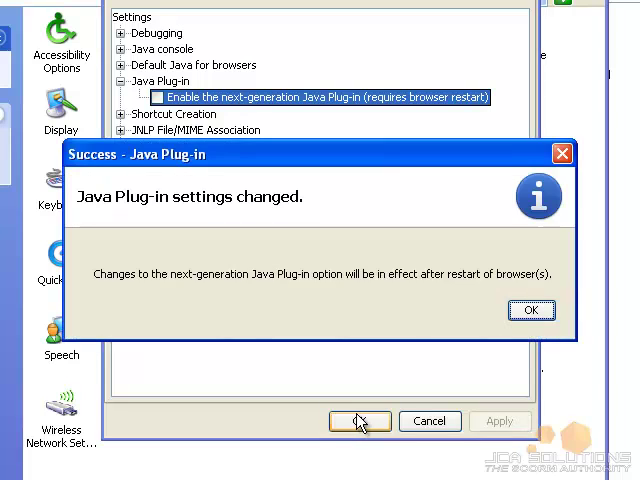
left_click(532, 308)
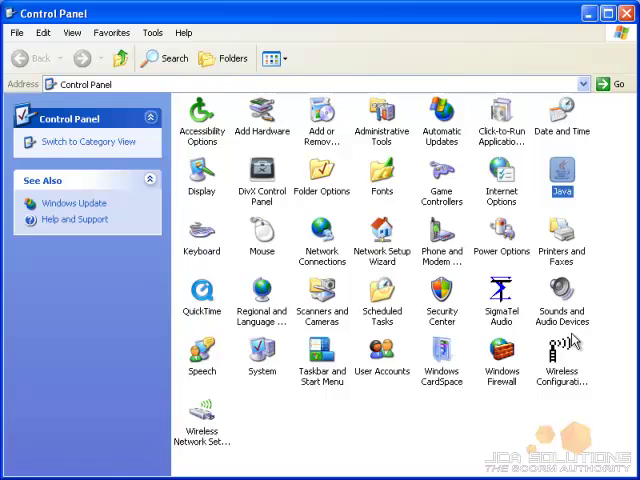
mouse_move(568, 356)
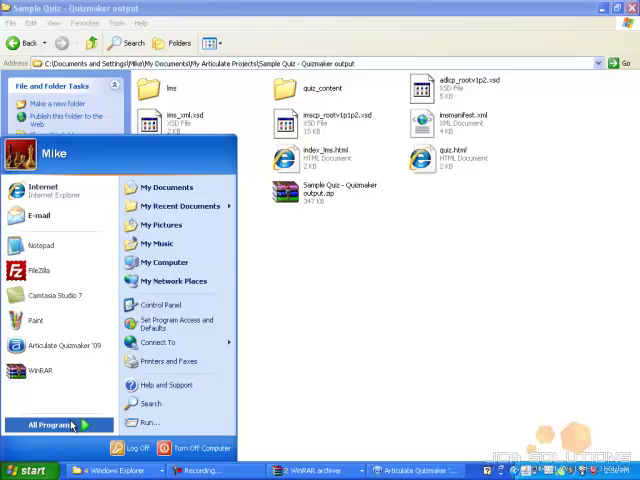
Start TestSuite1.2.7ST from Start > All Programs > ADL
left_click(60, 424)
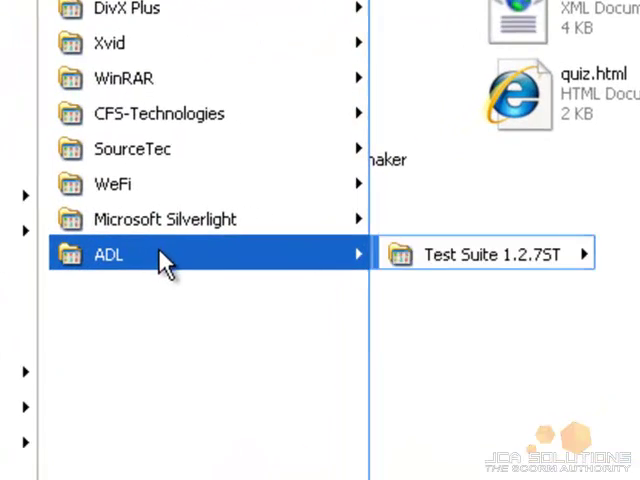
mouse_move(484, 252)
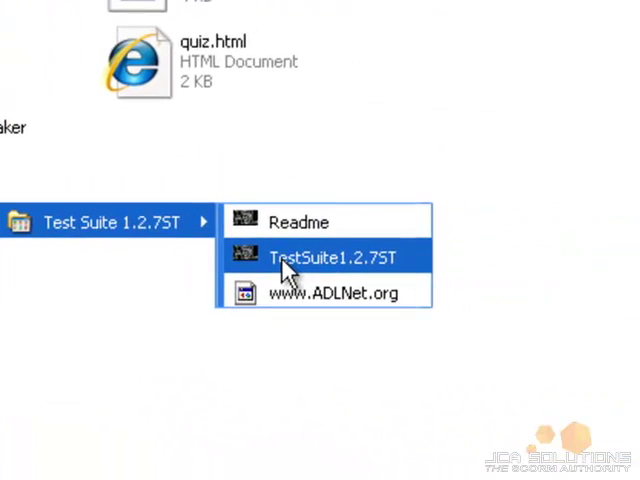
left_click(332, 256)
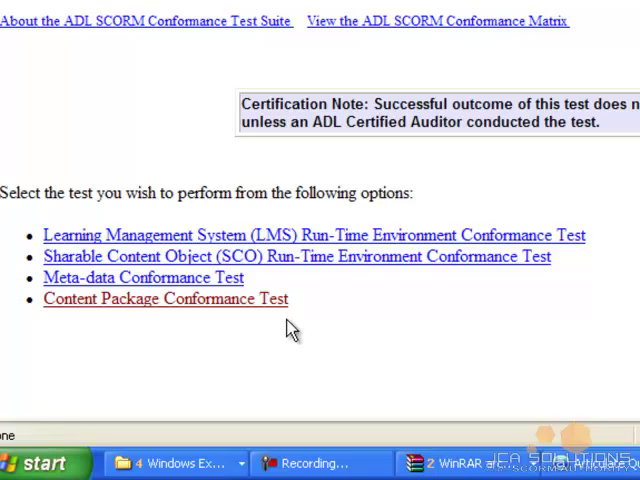
mouse_move(592, 296)
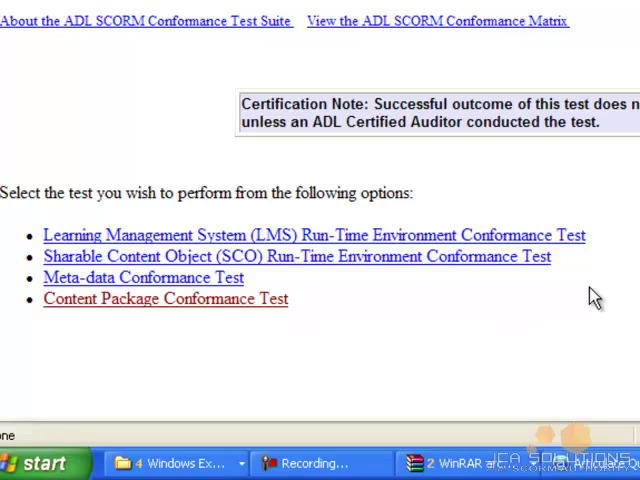
mouse_move(612, 240)
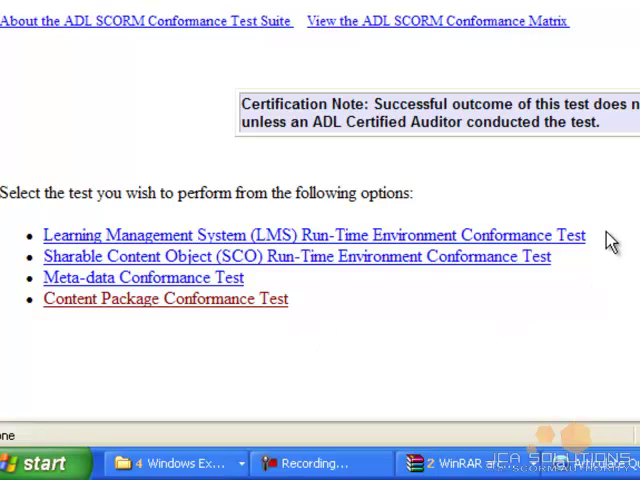
mouse_move(560, 270)
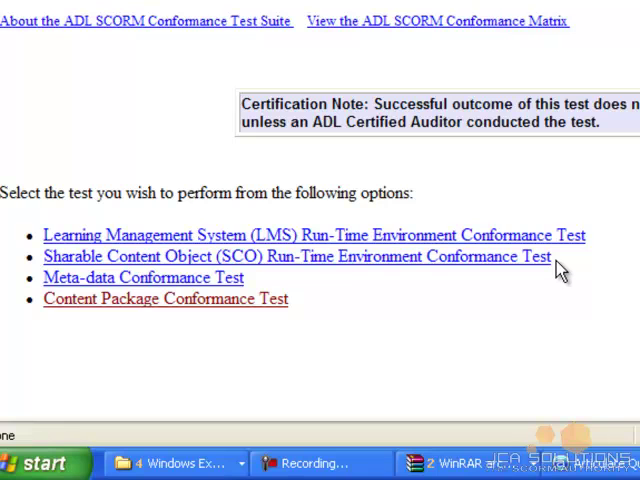
mouse_move(560, 280)
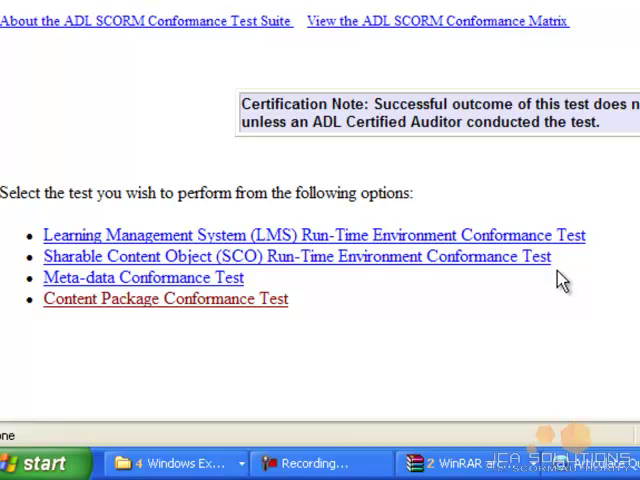
mouse_move(528, 290)
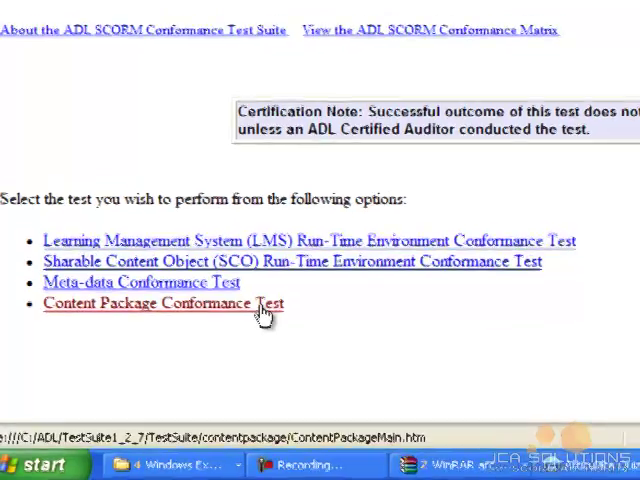
Choose the Content Package Conformance Test from the suite's test options
left_click(164, 304)
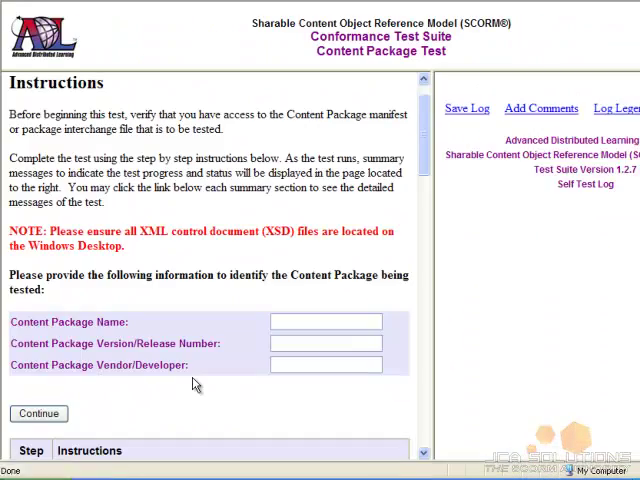
Enter package name Test Quiz, version 1.0, vendor JCA Solutions and continue
scroll("down", 3)
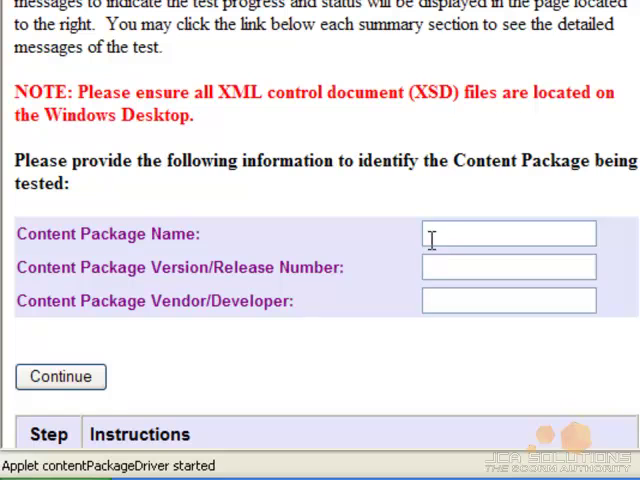
type("Test Quiz")
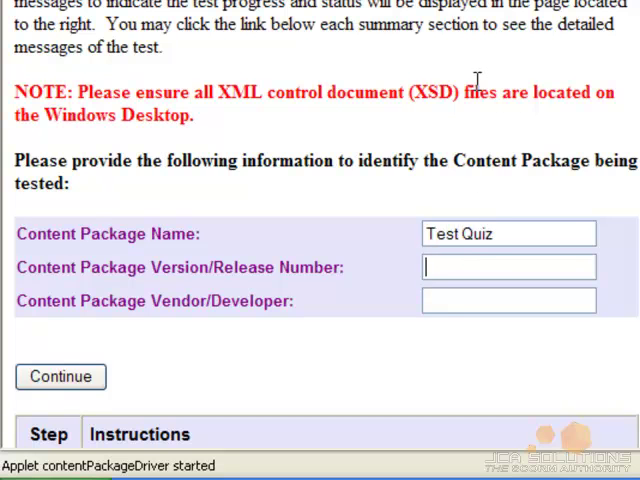
type("1.0")
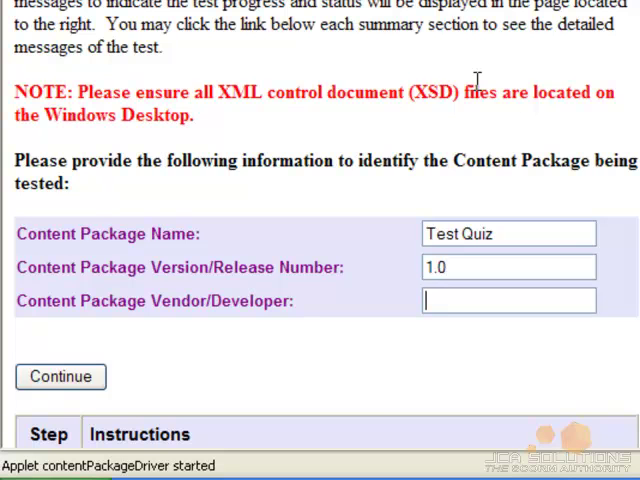
type("JCA Solutions")
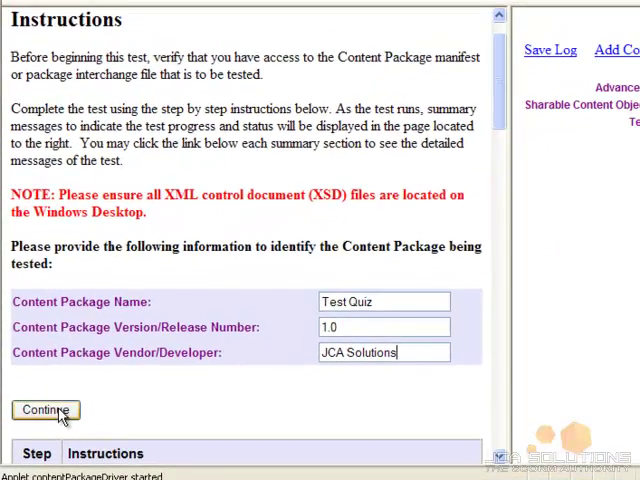
left_click(44, 410)
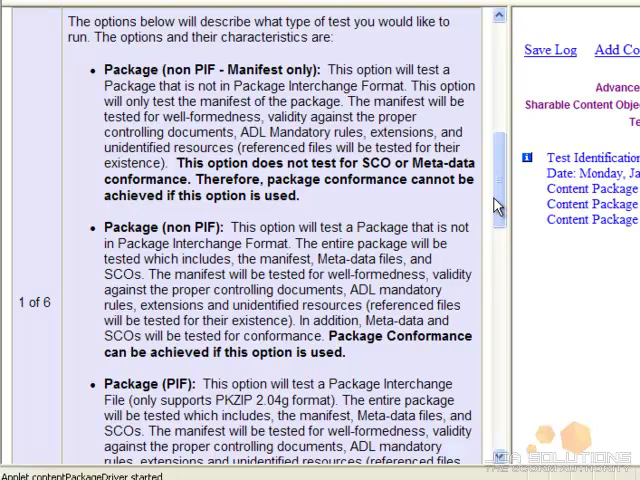
Select the Package (PIF) test type and continue to step 2 of 6
scroll("down", 3)
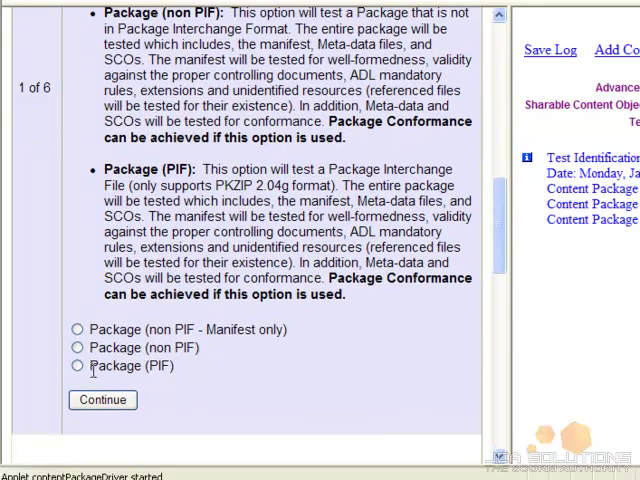
left_click(78, 366)
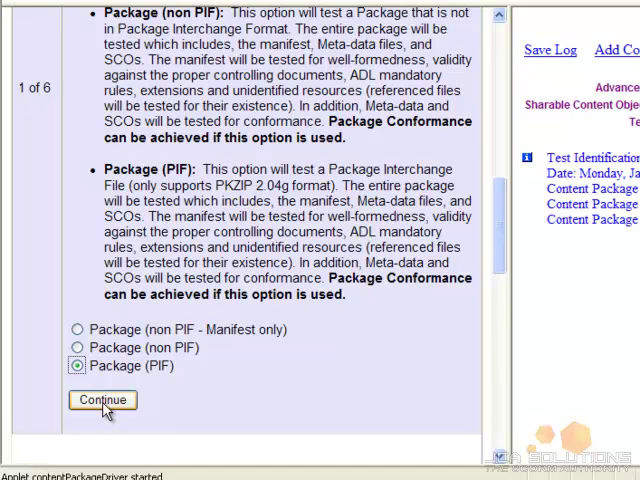
left_click(102, 400)
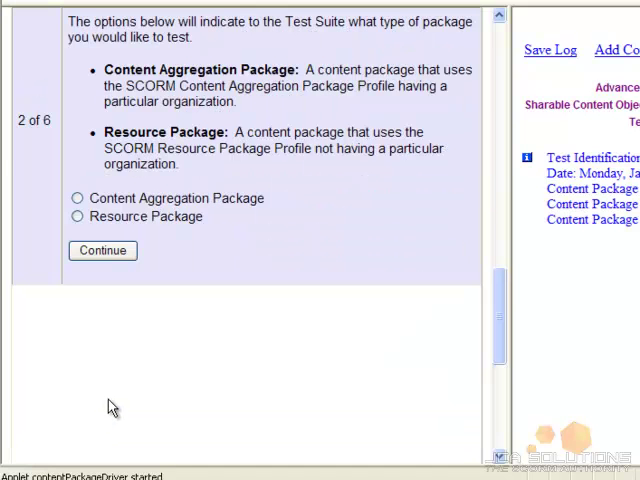
Choose Content Aggregation Package and continue to the package-file step
left_click(76, 198)
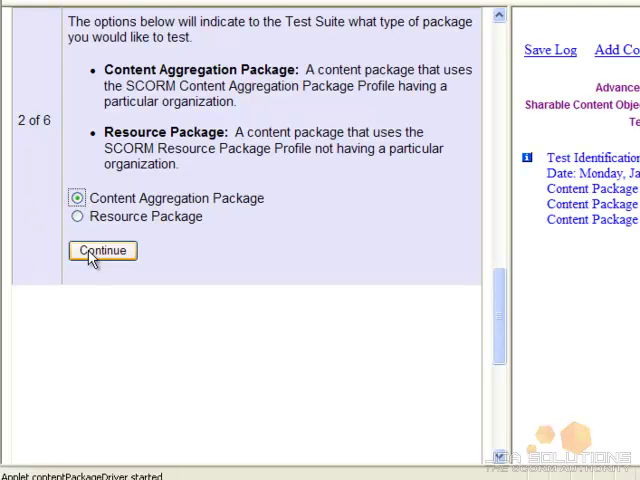
left_click(100, 250)
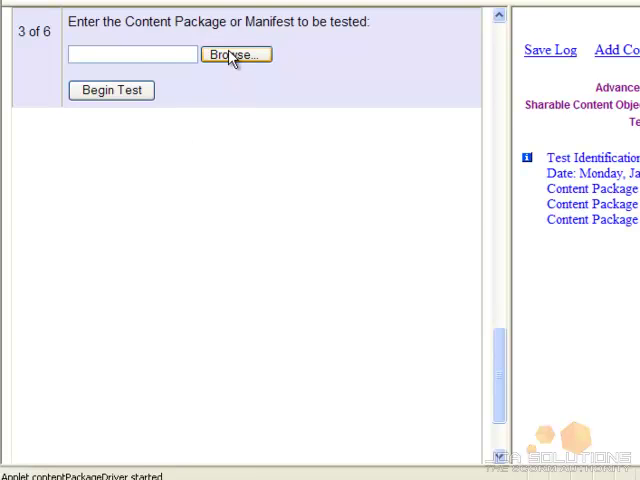
Browse to Sample Quiz - Quizmaker output.zip, begin the test and acknowledge the manifest parsing notice
left_click(236, 56)
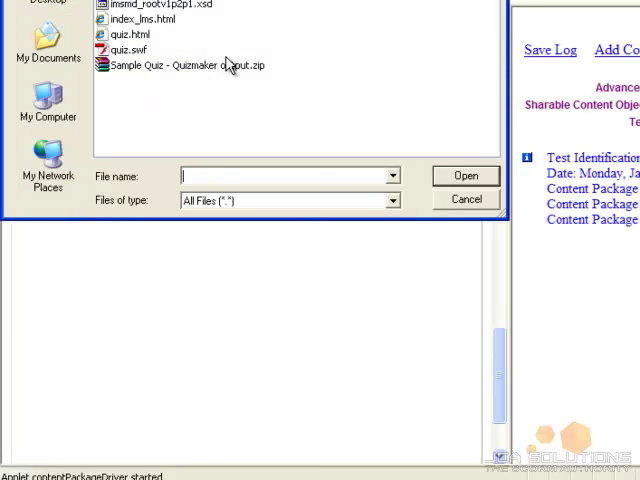
left_click(184, 64)
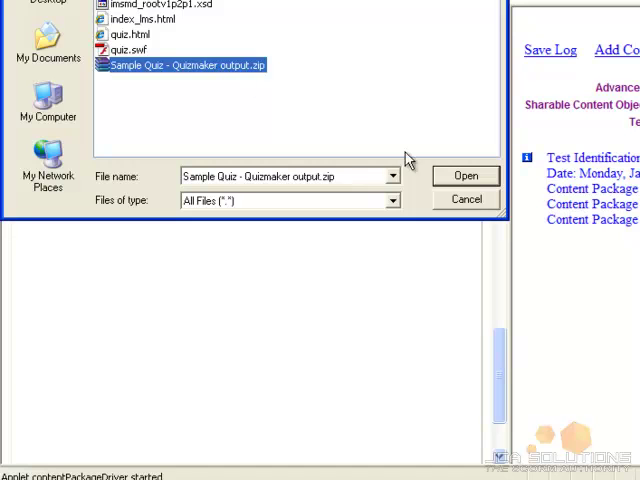
left_click(466, 176)
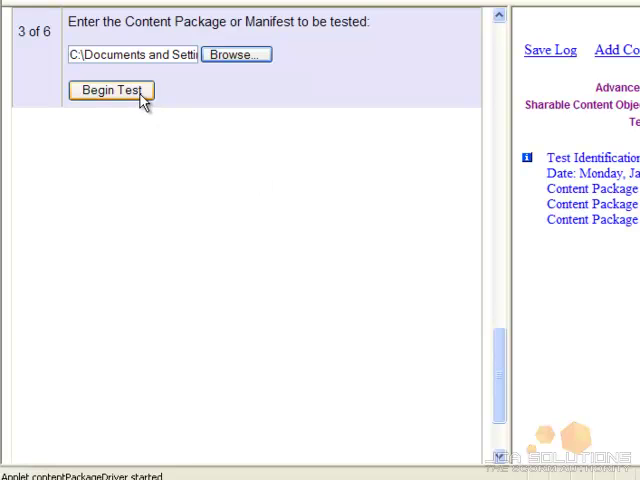
left_click(110, 90)
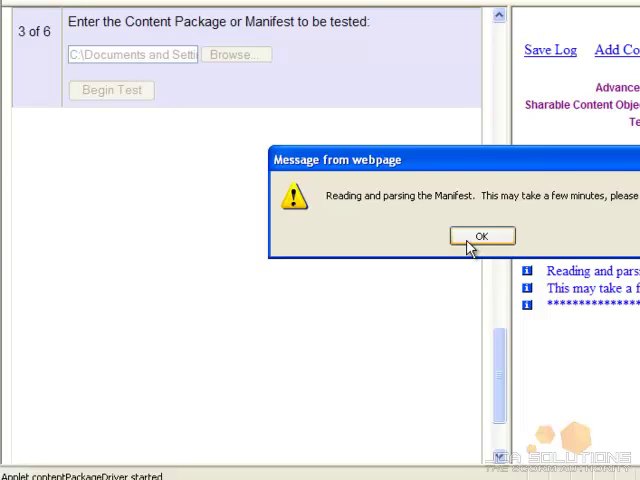
left_click(482, 236)
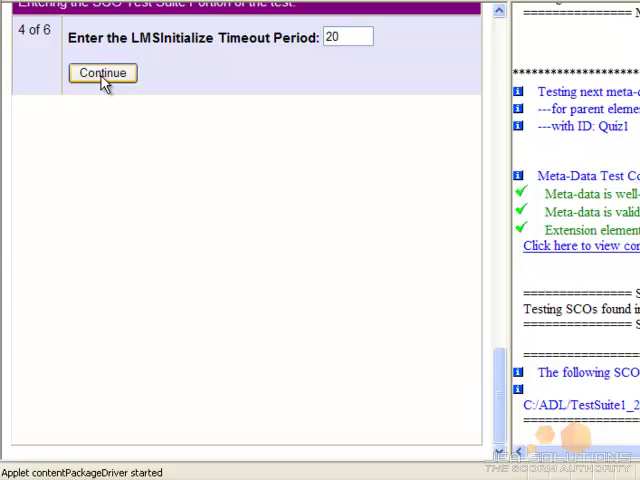
Accept the 20-second LMSInitialize timeout and default learner info, then launch the quiz SCO
left_click(100, 72)
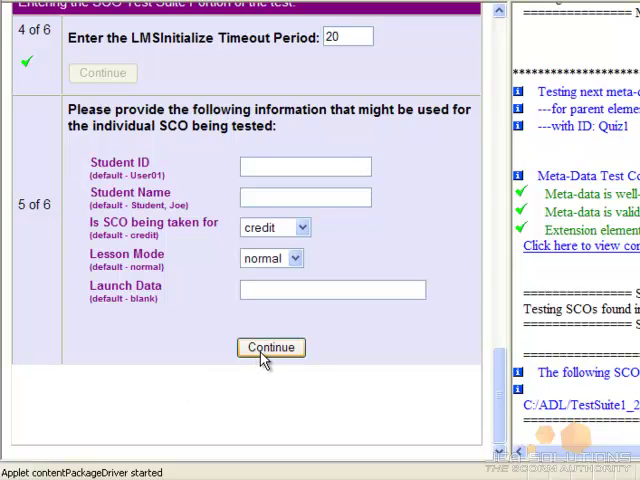
left_click(270, 348)
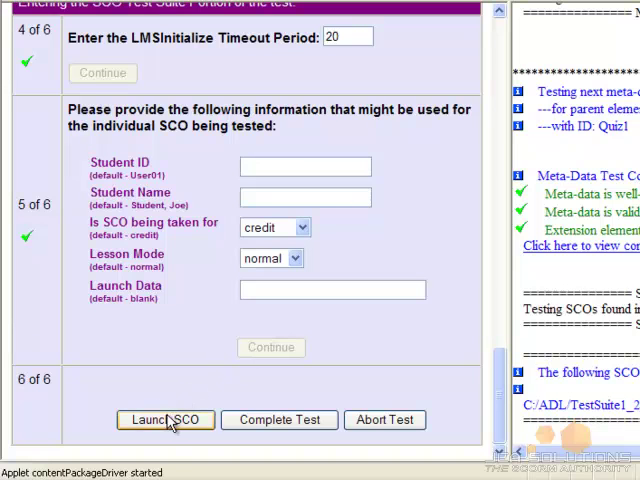
left_click(164, 420)
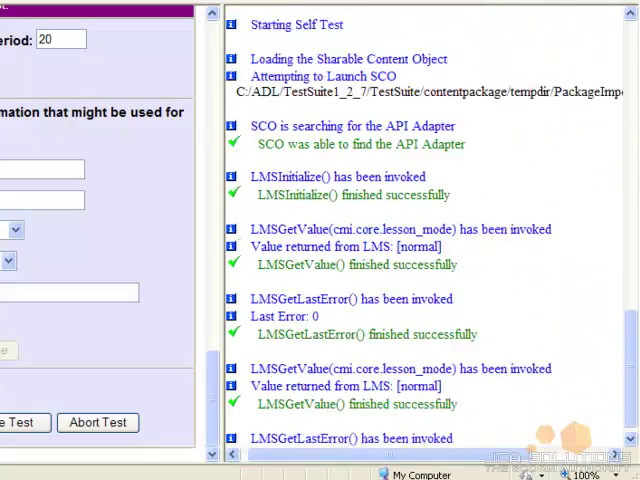
Dismiss the Adobe Flash Player Security warning so the Sample Quiz loads at question 1 of 3
scroll("down", 3)
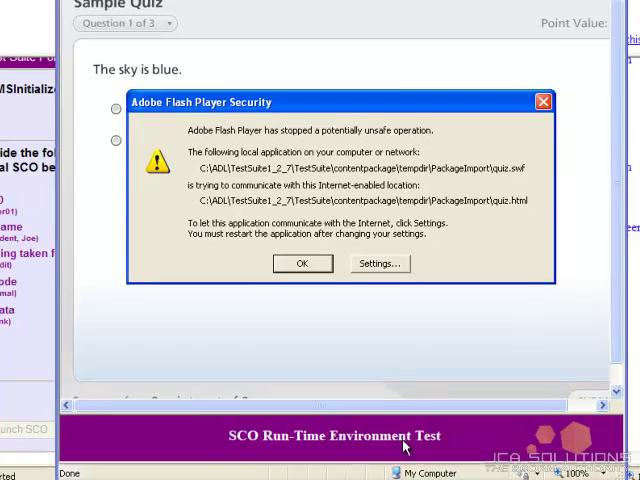
left_click(304, 264)
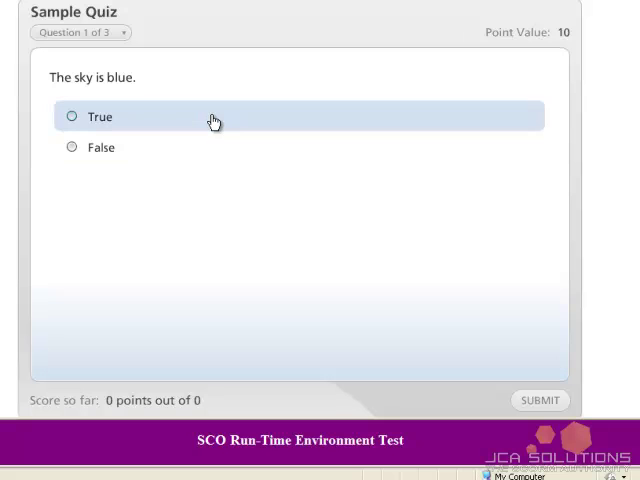
Answer True, Green, and Bats and Birds for the three questions, then finish the Sample Quiz
left_click(540, 400)
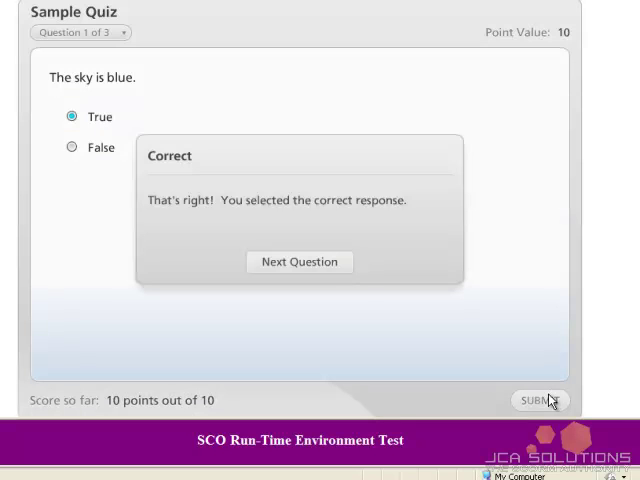
left_click(300, 262)
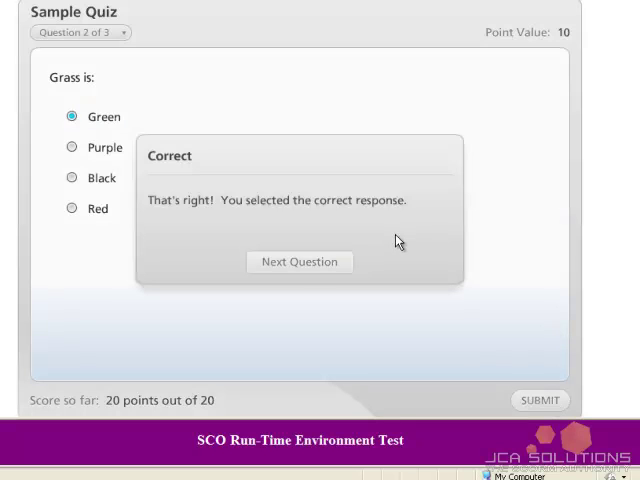
left_click(300, 260)
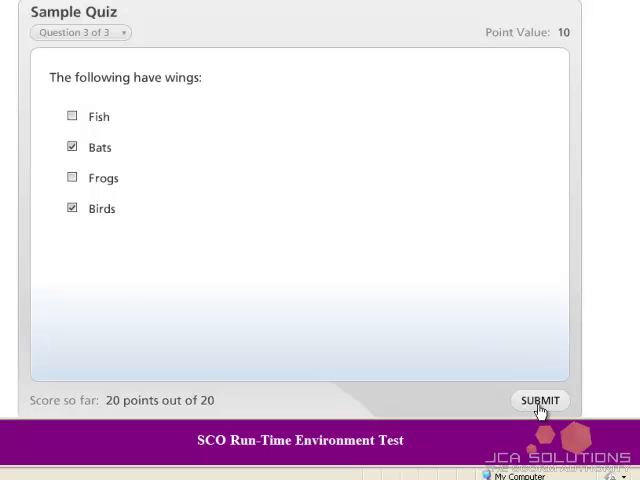
left_click(540, 400)
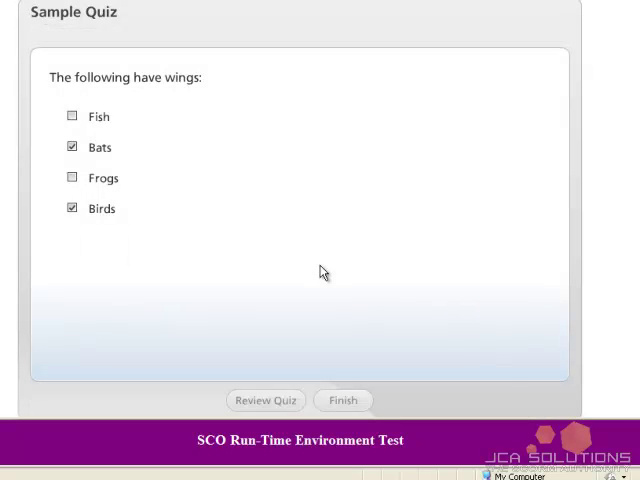
left_click(344, 400)
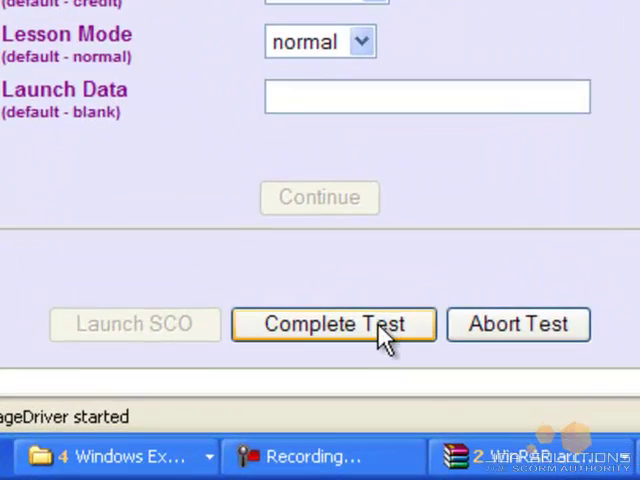
Mark the SCO run-time test complete, bringing up the save-test-log prompt
left_click(334, 324)
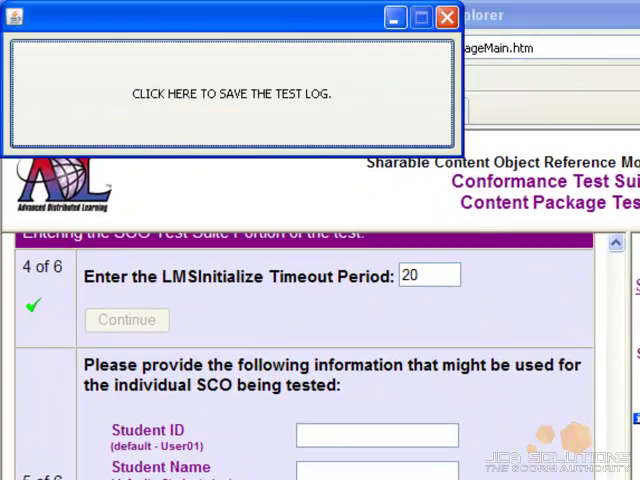
Save the test log as TestLog_1_17_1536 with Files of type set to All Files
left_click(232, 92)
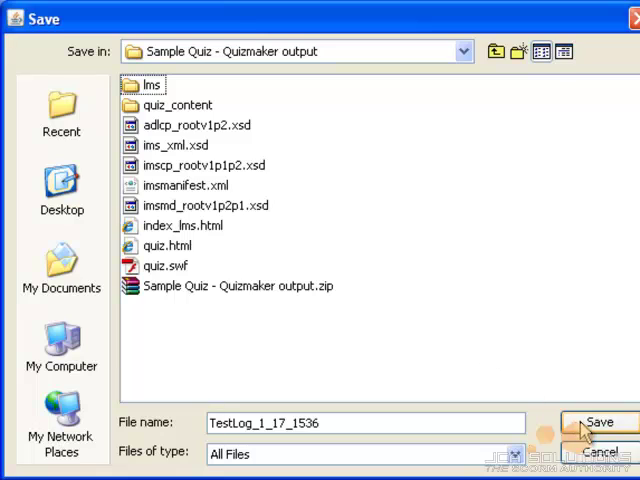
left_click(516, 454)
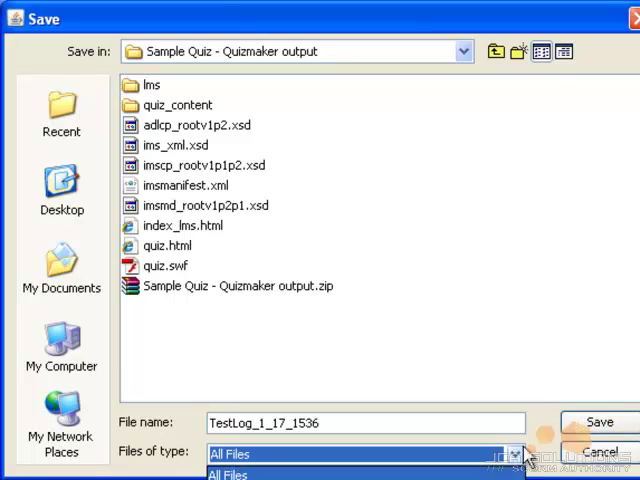
left_click(600, 420)
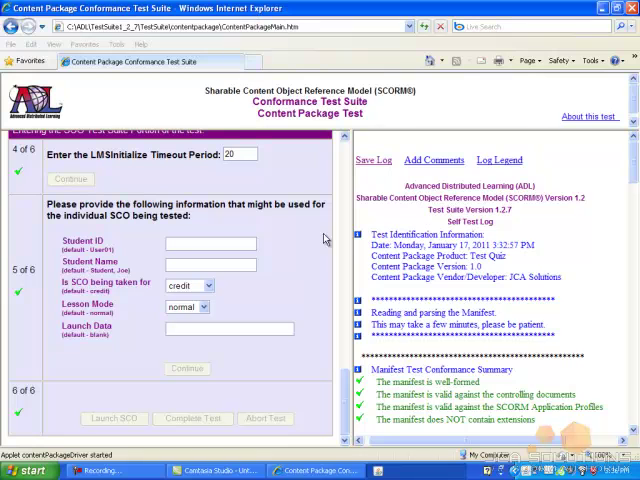